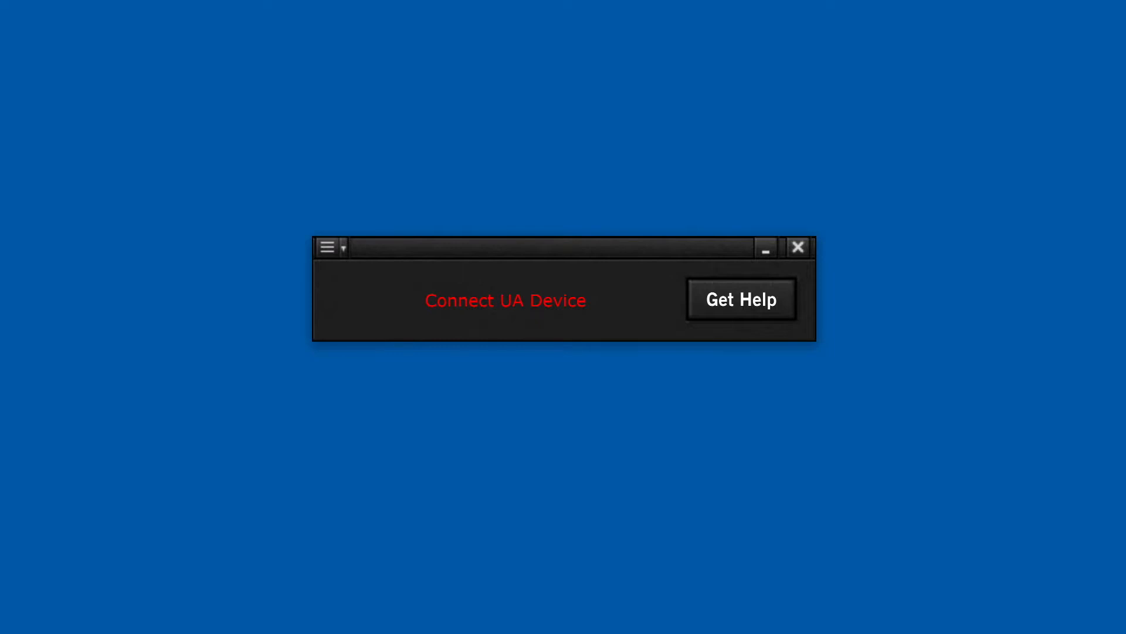
Step: Launch Windows Settings from the Start menu
click(546, 616)
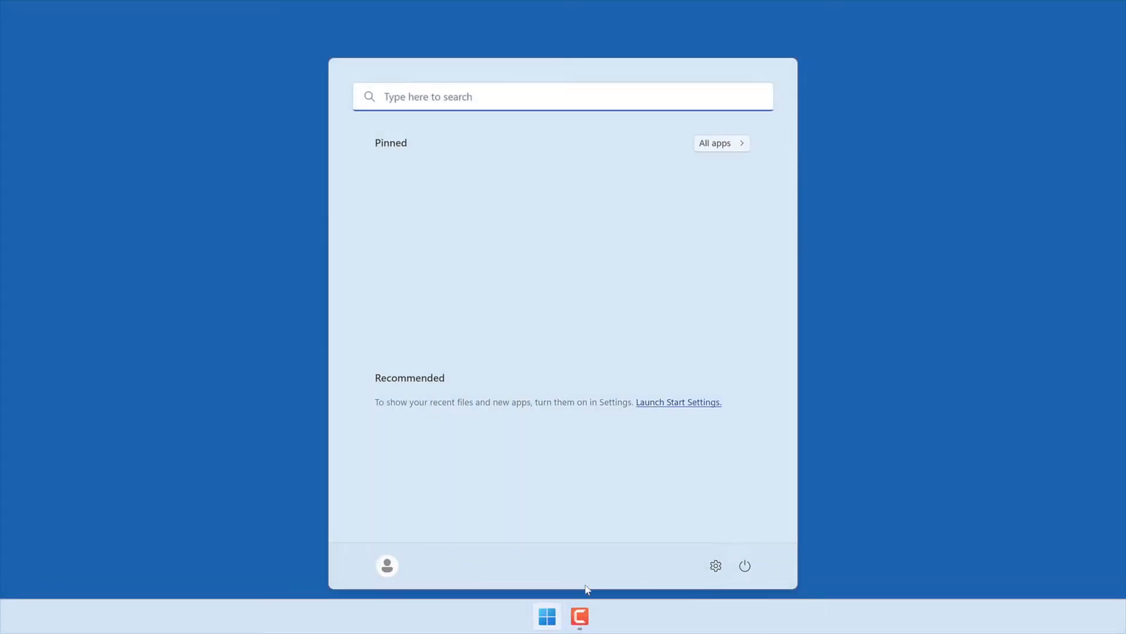
click(714, 566)
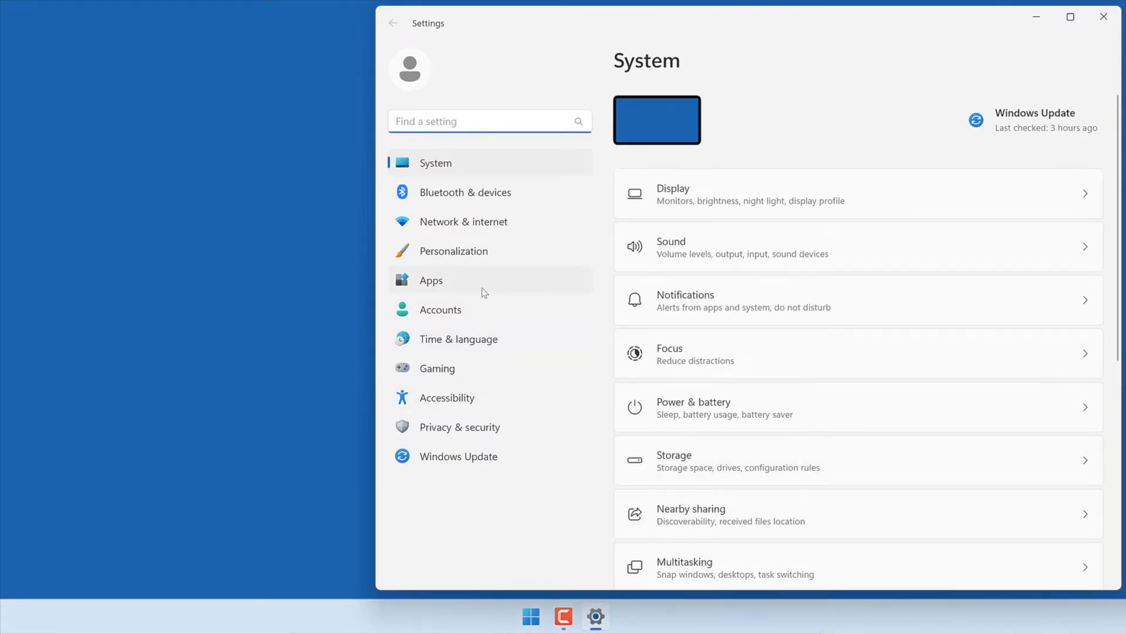
Step: Filter Installed apps to 'UAD' and choose Uninstall for UAD Powered Plug-Ins
click(431, 280)
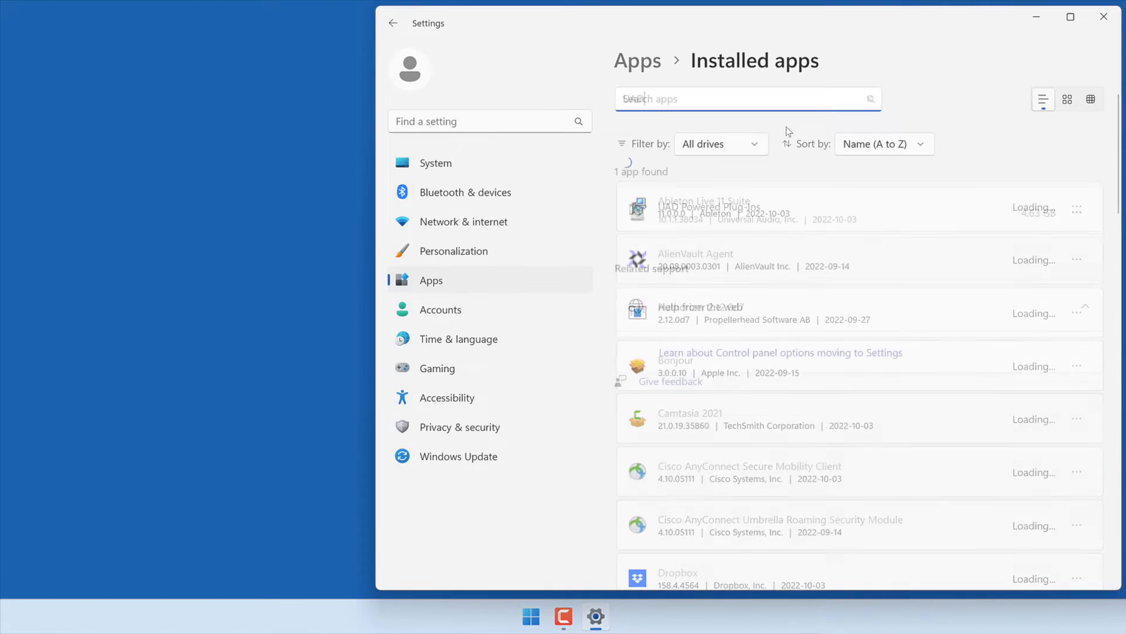
text(UAD)
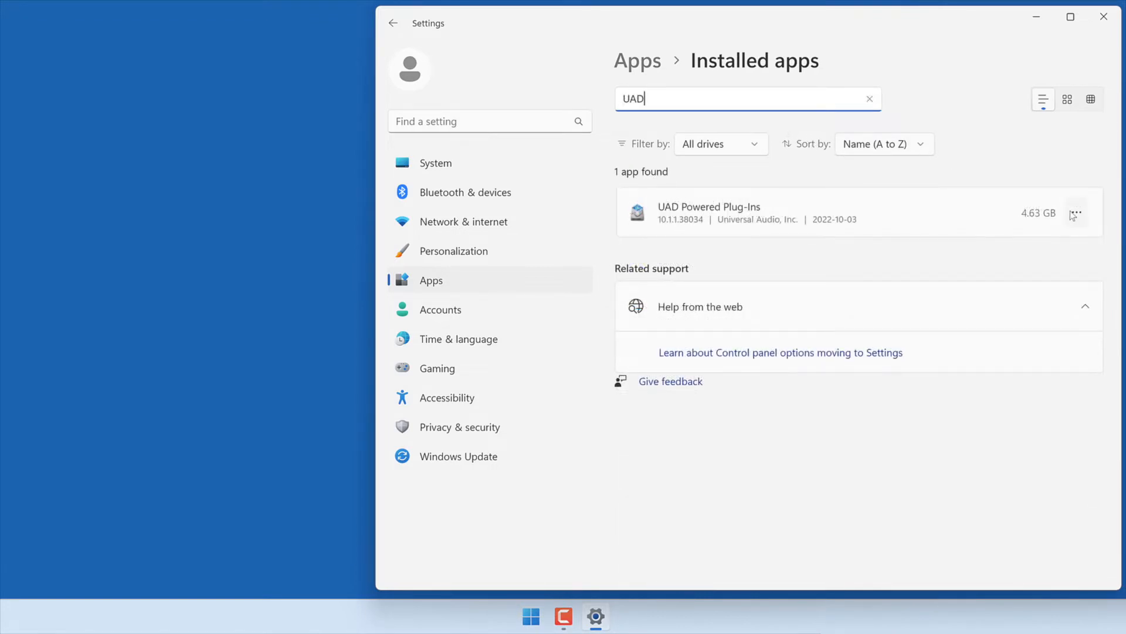
click(1076, 213)
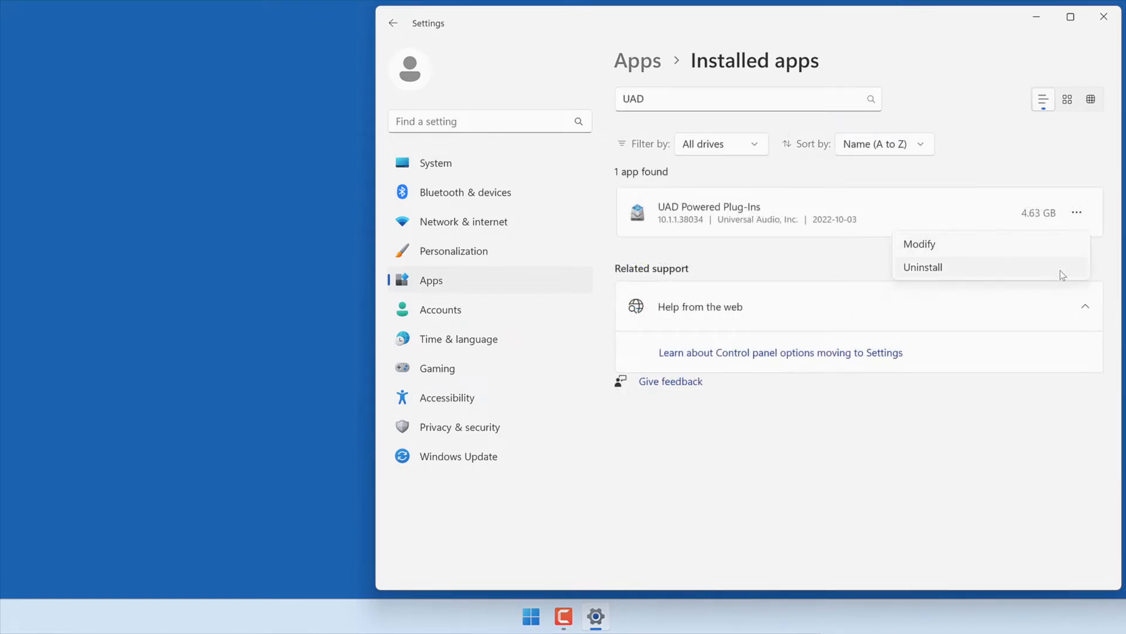
click(924, 267)
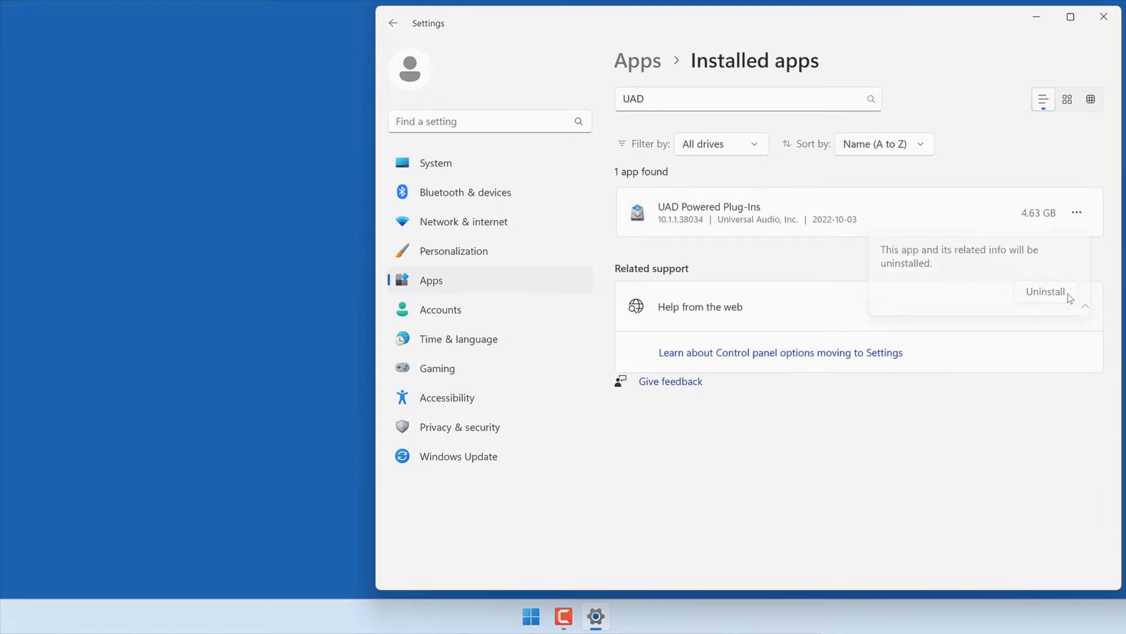
Step: Confirm the uninstall and run the removal in the UAD installer's Modify Setup window
click(1045, 291)
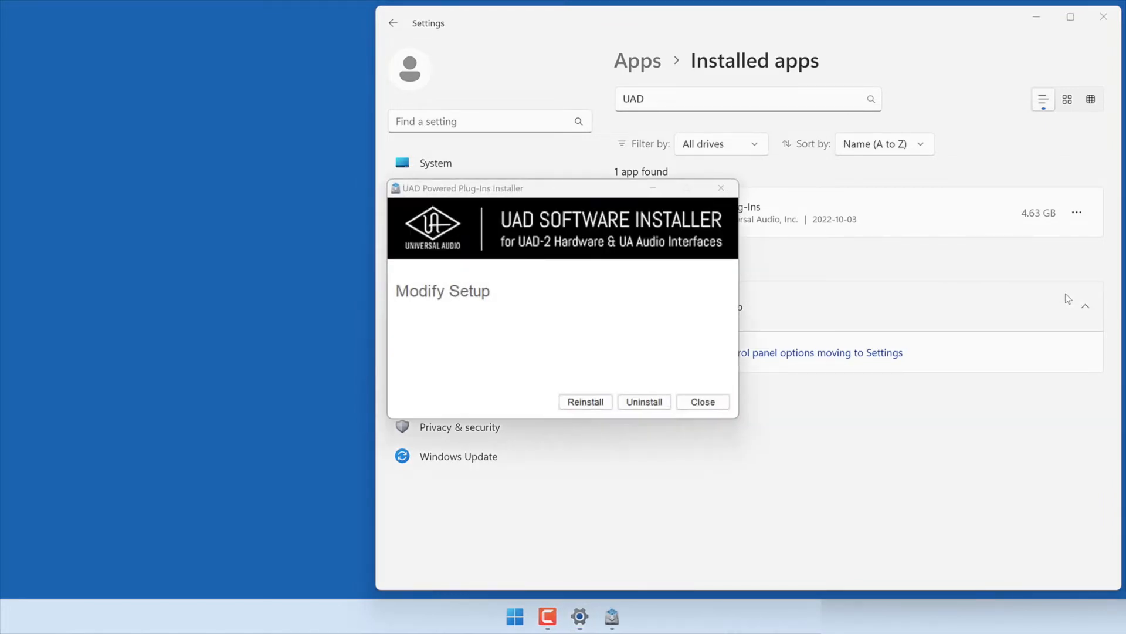
mouse_move(644, 401)
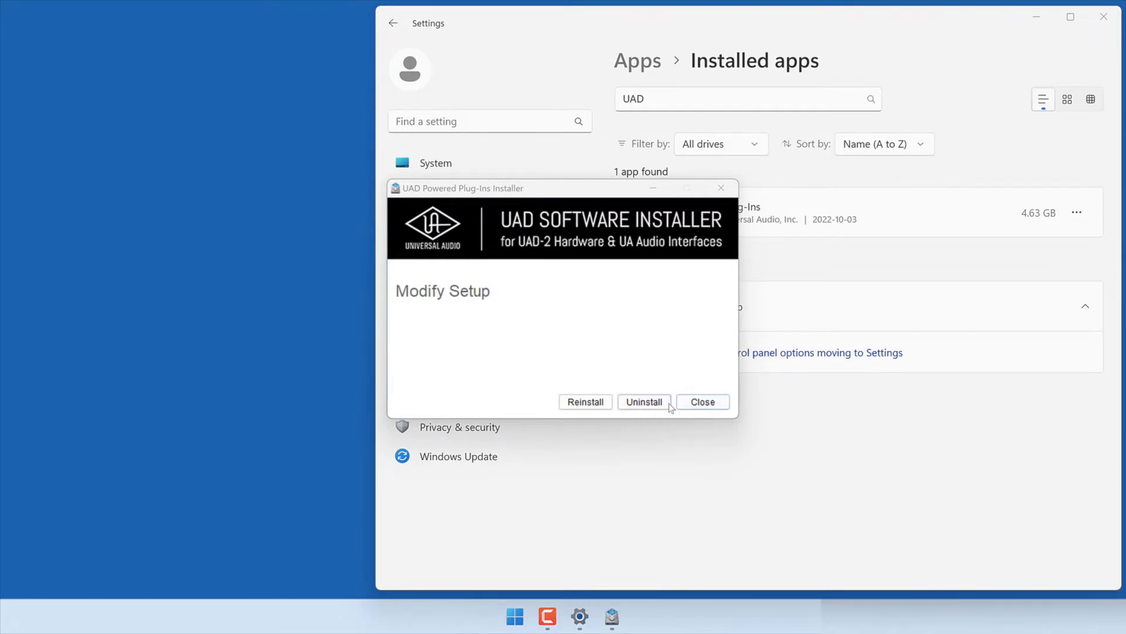
click(644, 401)
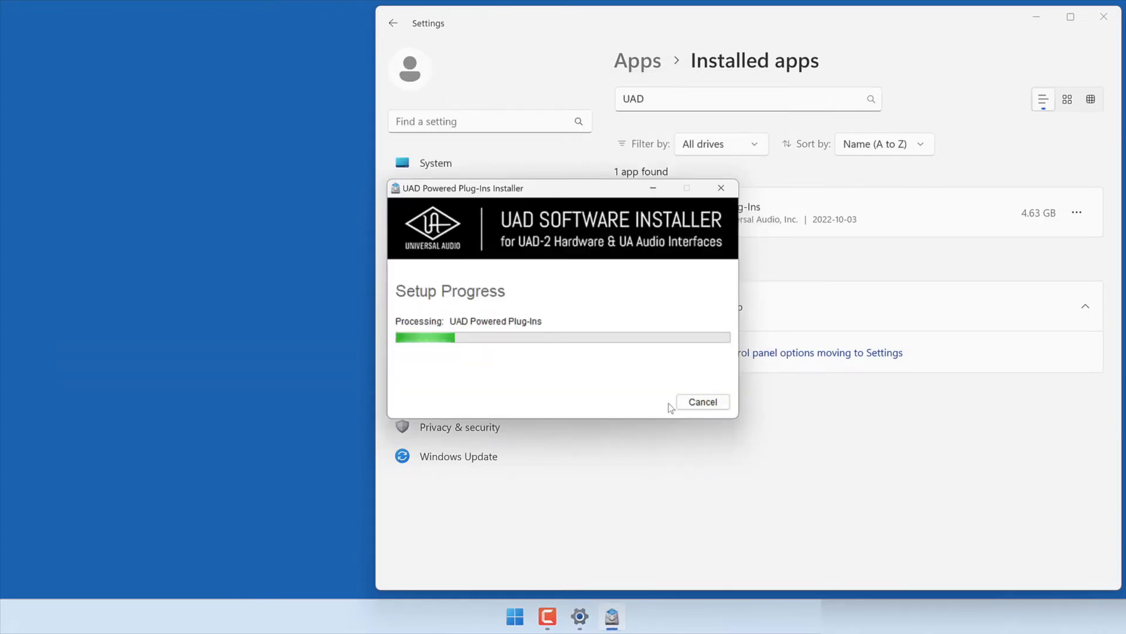
right_click(514, 616)
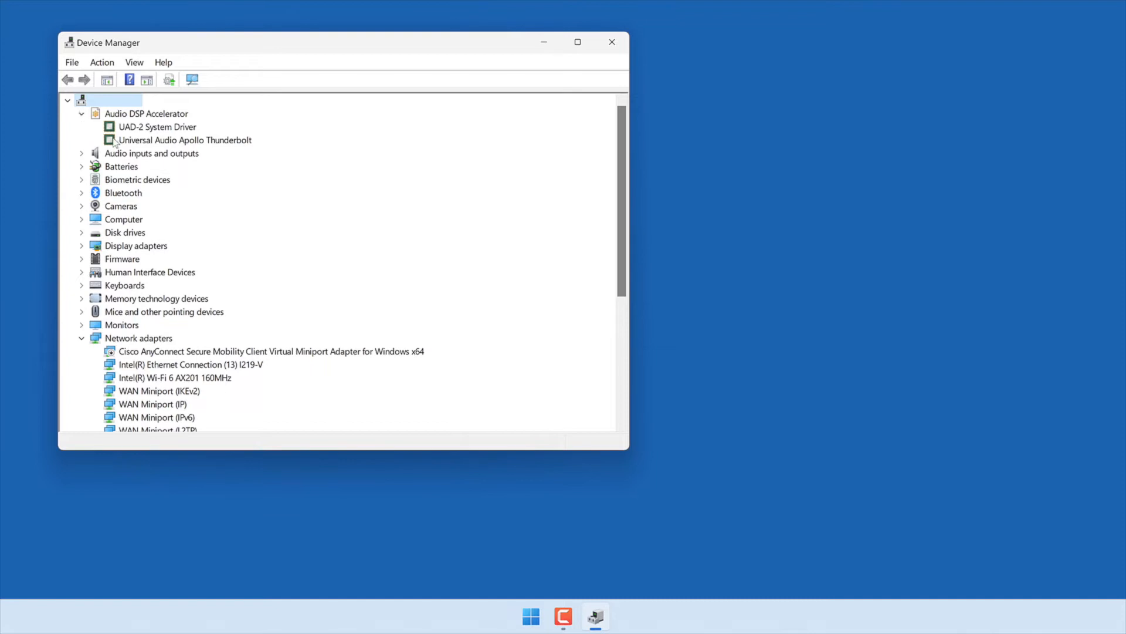
Step: Uninstall Universal Audio Apollo Thunderbolt with 'Attempt to remove the driver' ticked
right_click(184, 139)
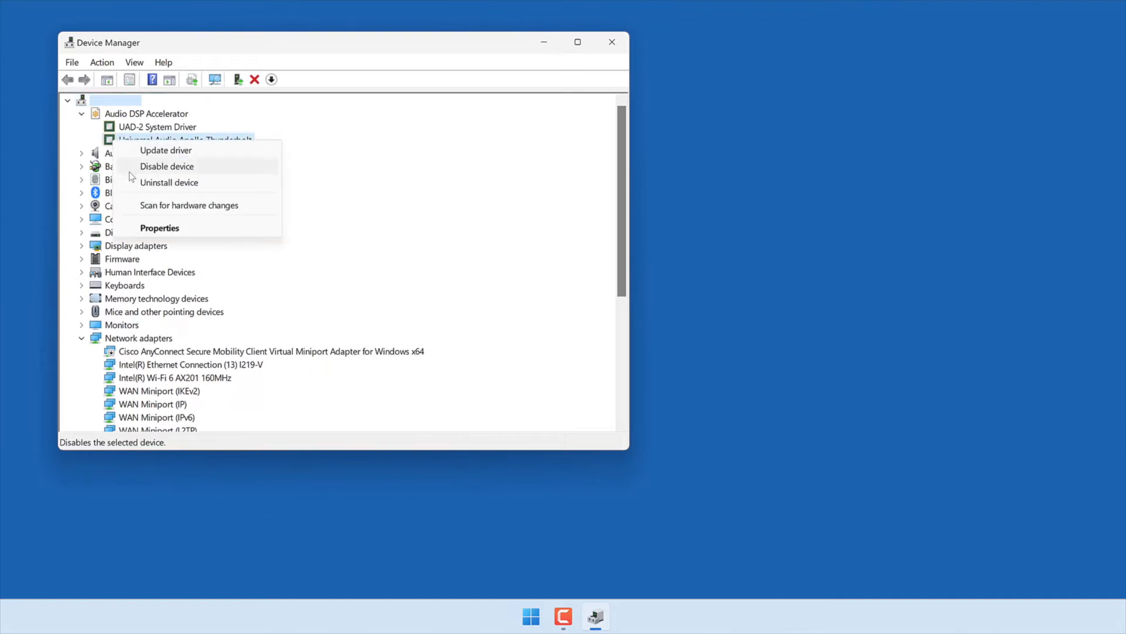
click(168, 182)
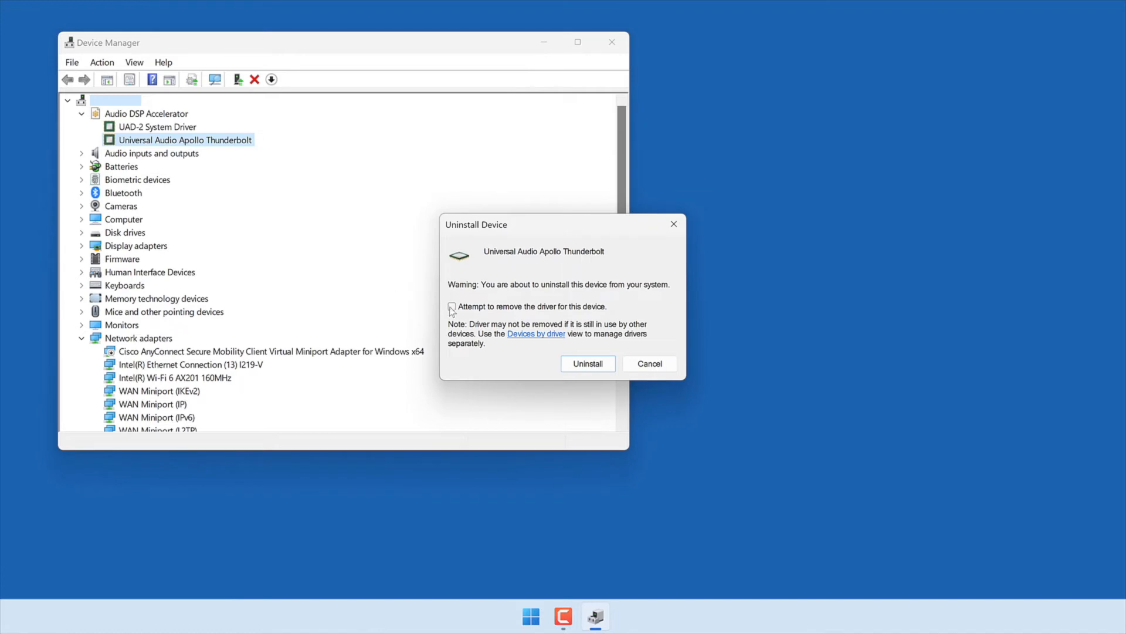
click(452, 306)
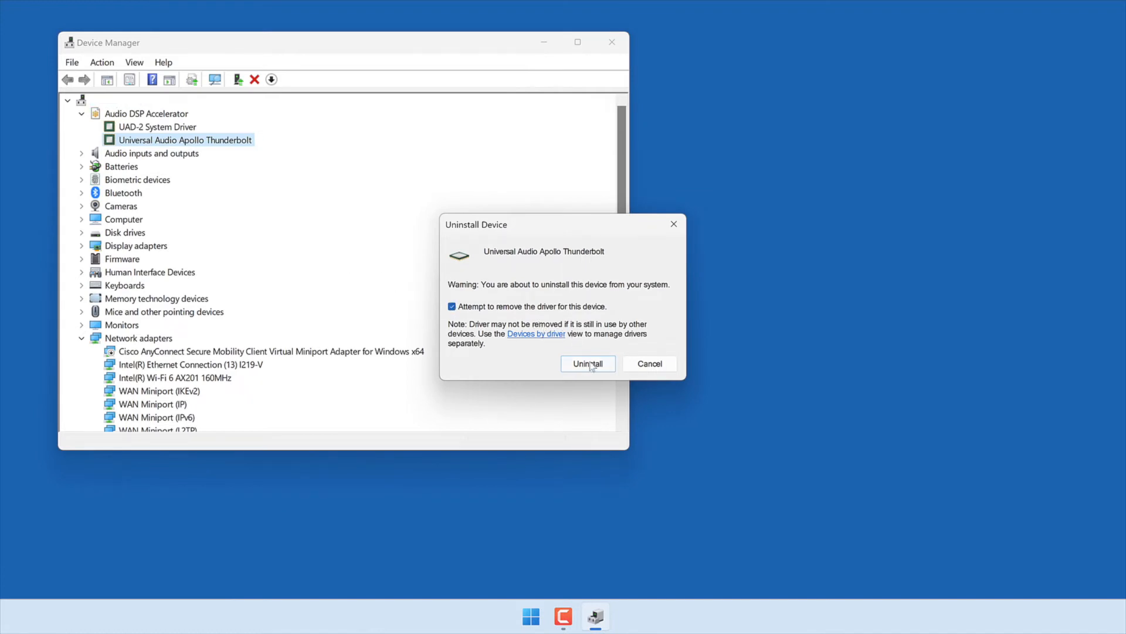
click(587, 362)
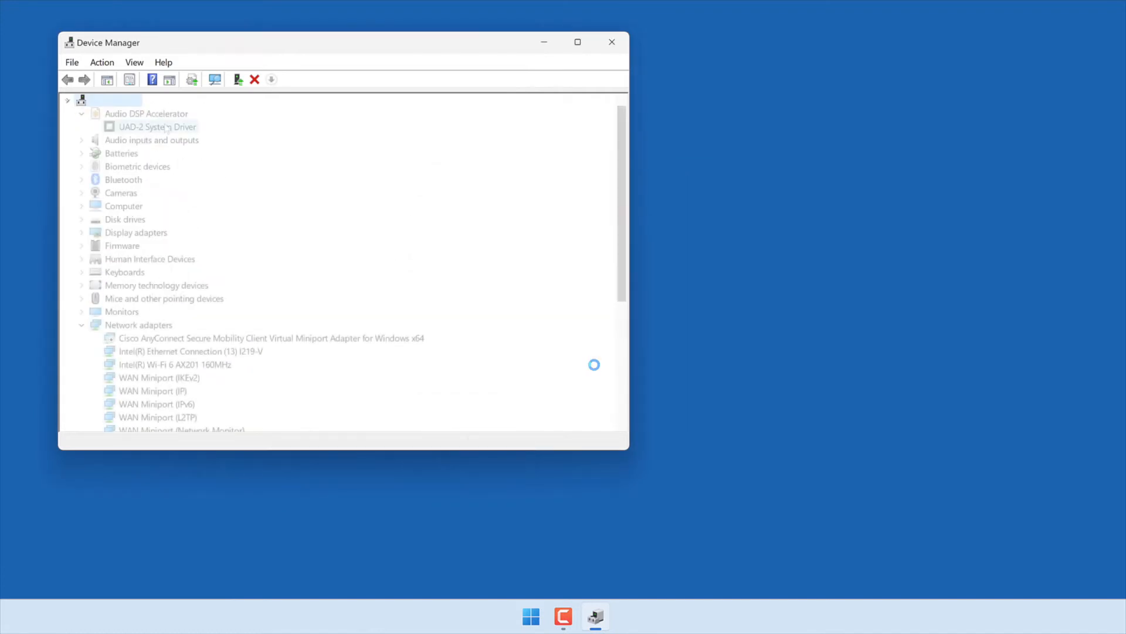
Step: Uninstall UAD-2 System Driver and answer No to the restart prompt
right_click(156, 127)
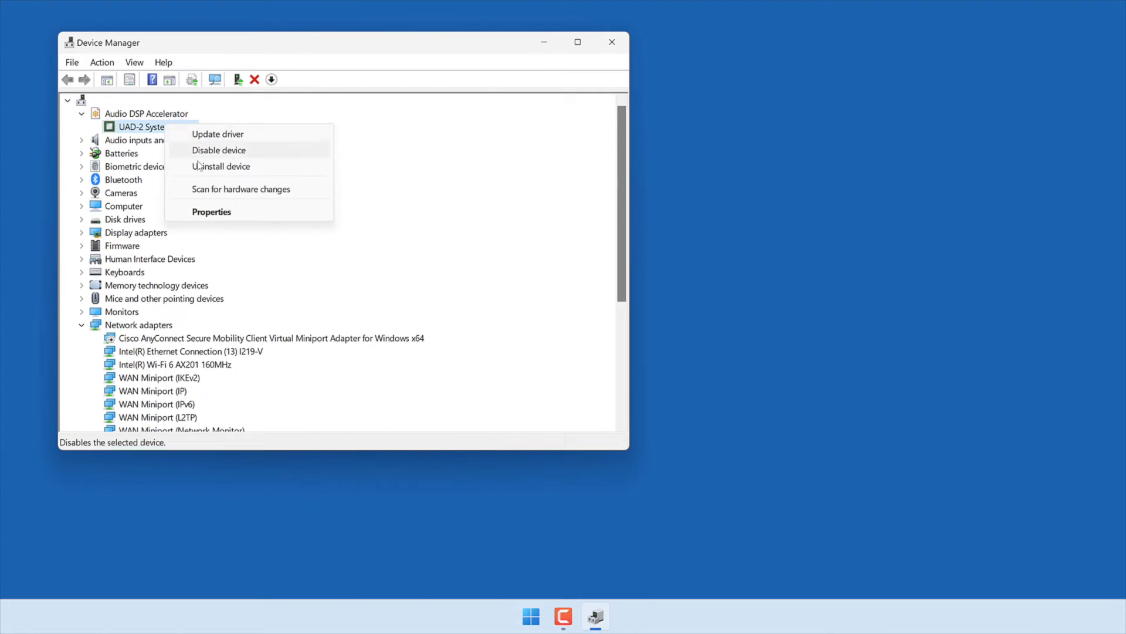
click(221, 165)
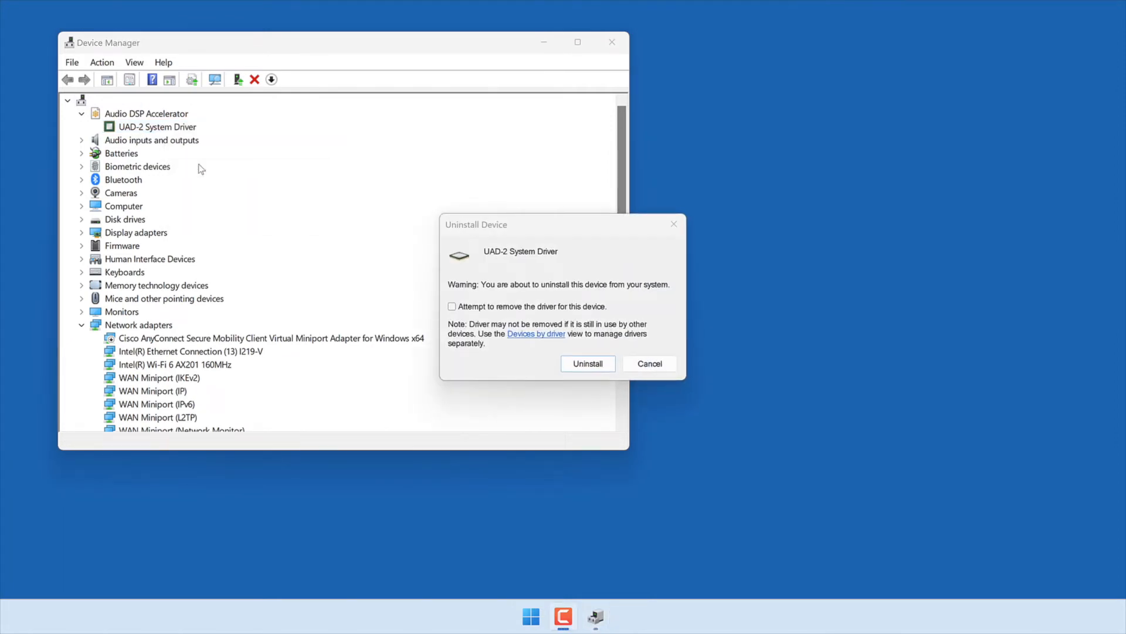
click(586, 363)
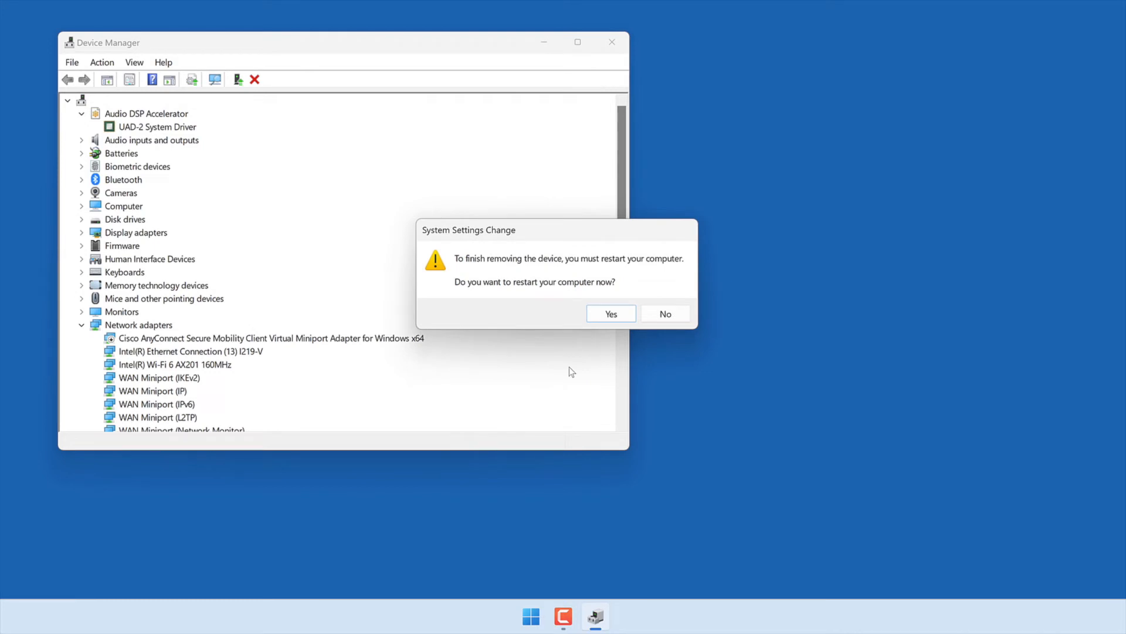
click(664, 314)
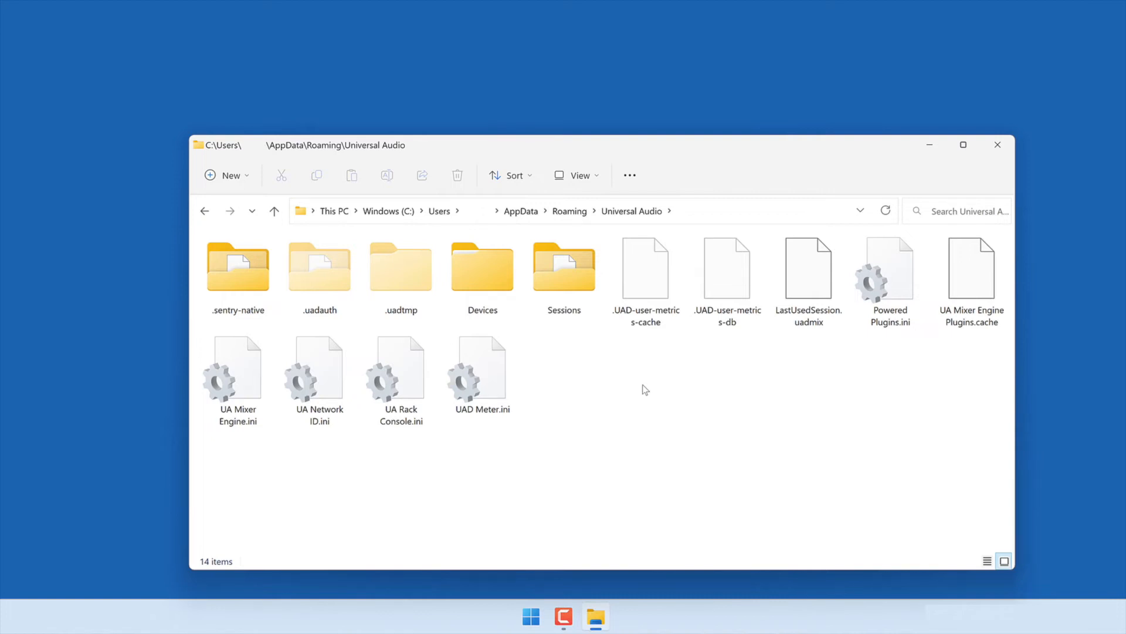
Step: Close the Universal Audio window and reopen the Roaming AppData folder via %appdata%
click(273, 210)
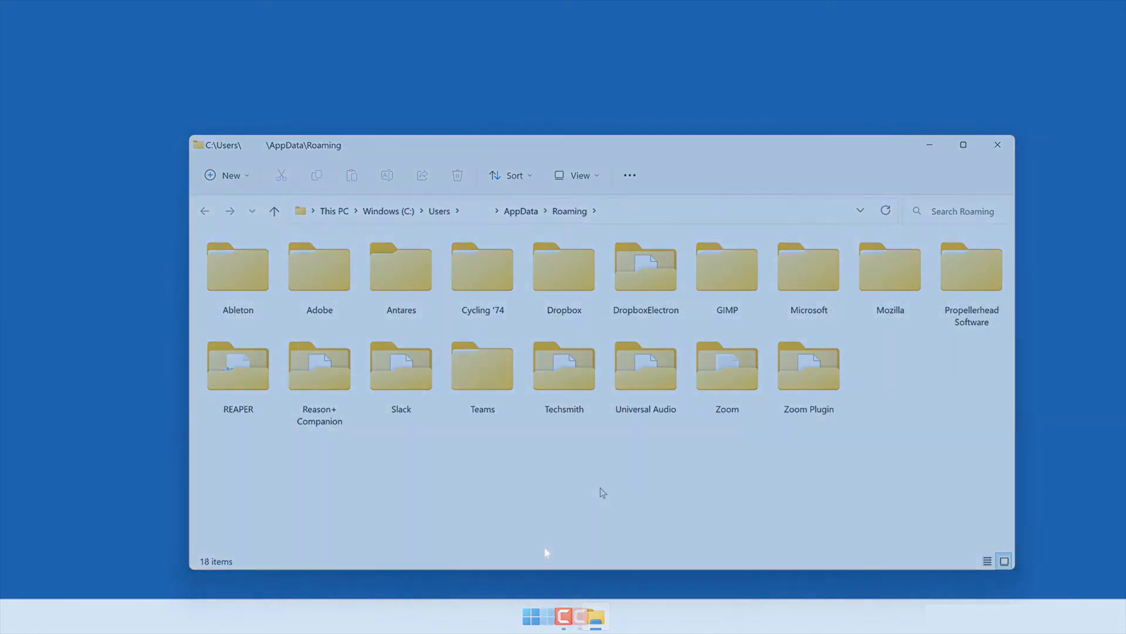
click(996, 145)
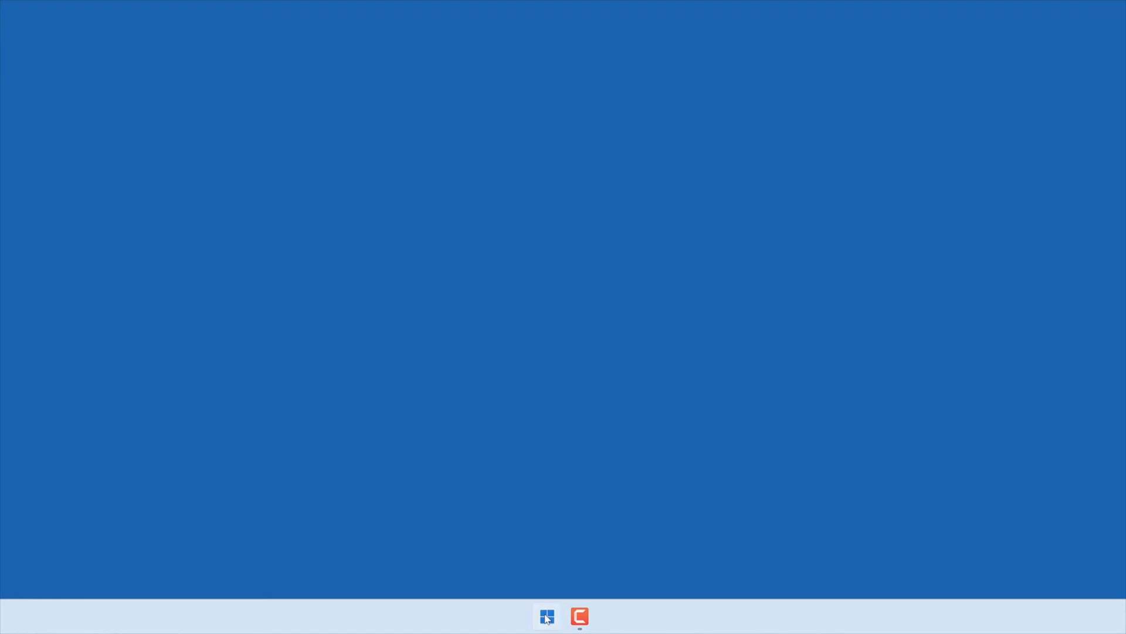
click(547, 616)
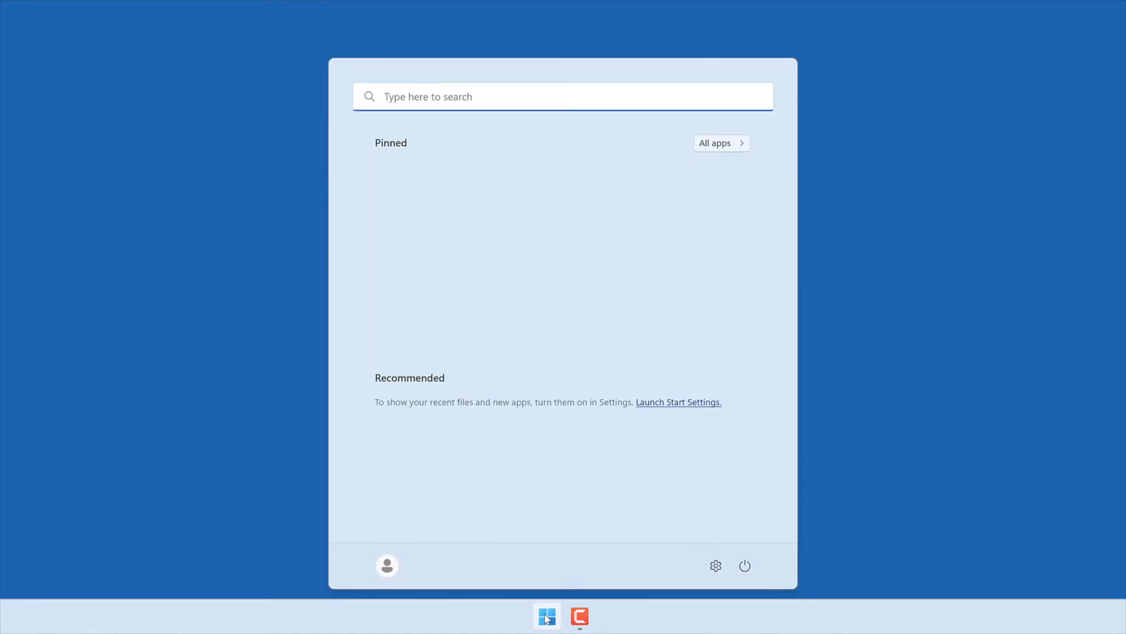
text(%appdata%)
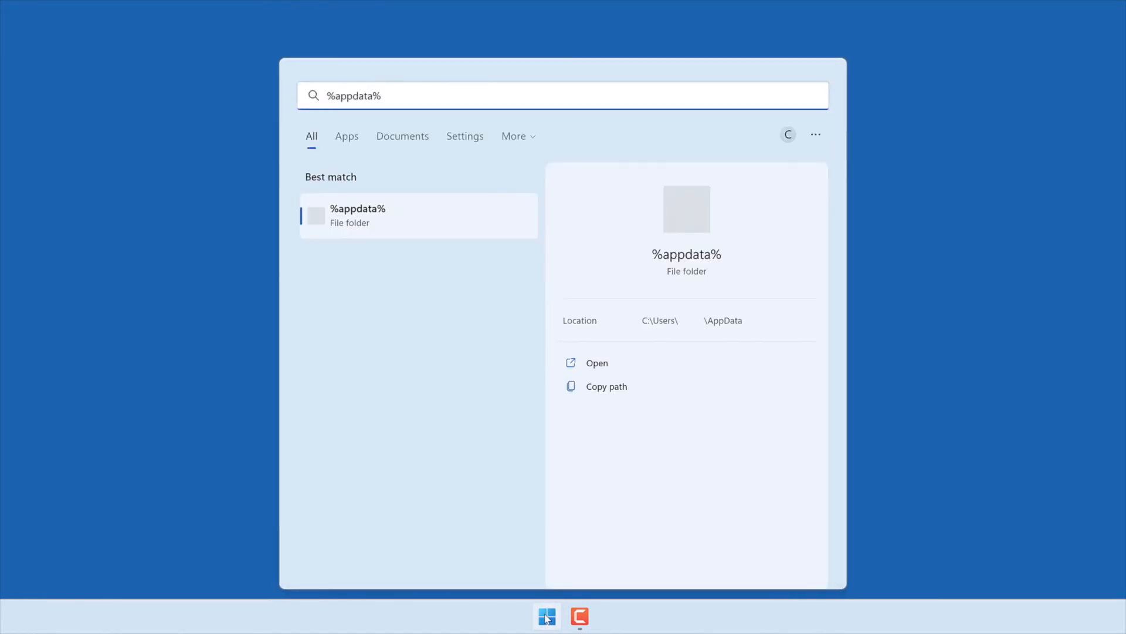
click(597, 363)
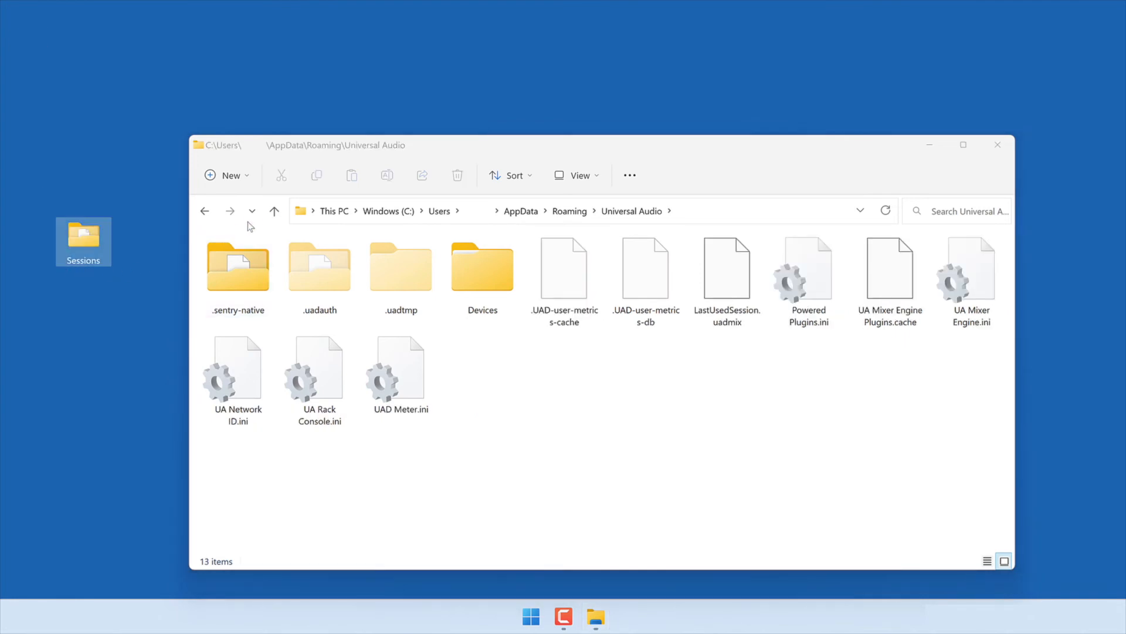
Step: Return to Roaming and bring up the Universal Audio folder's context menu to delete it
click(274, 210)
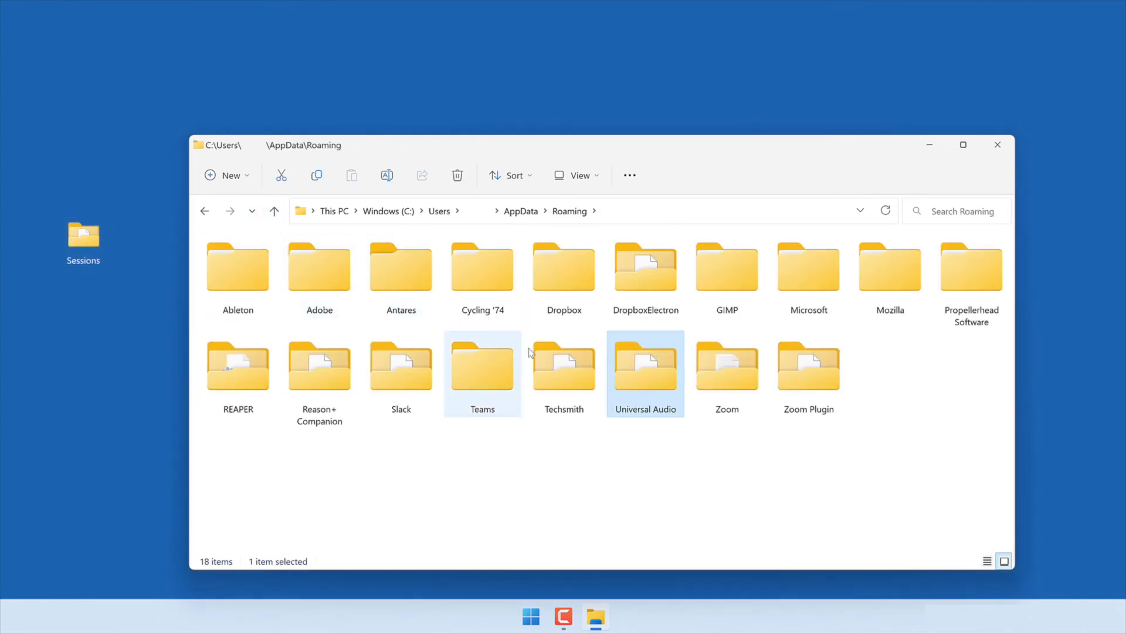
right_click(644, 362)
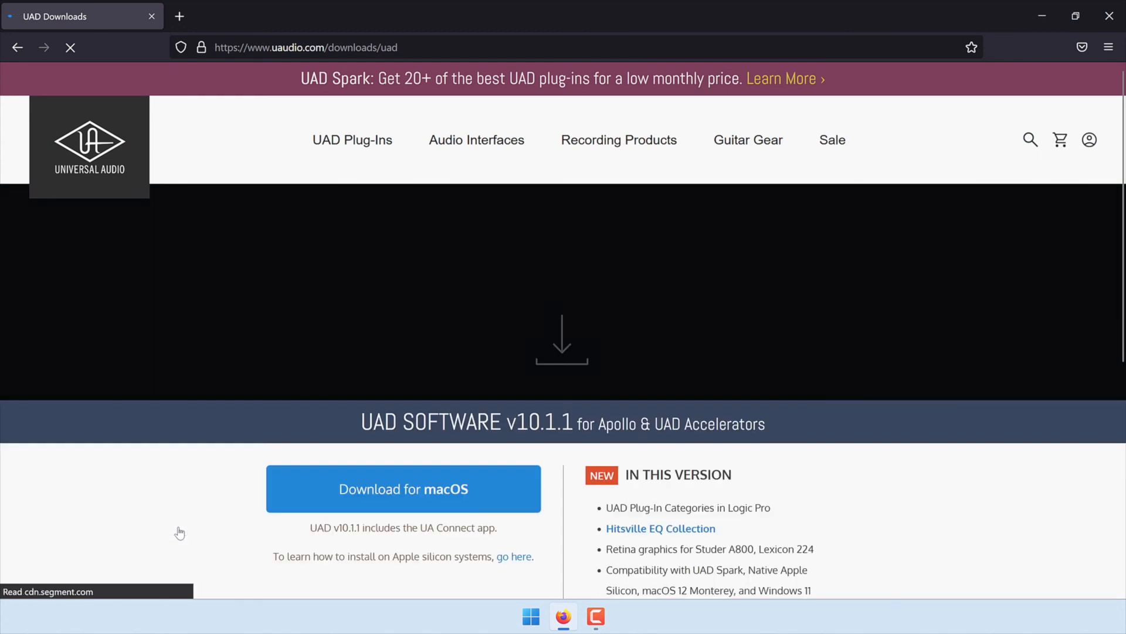
Step: Start the Windows download of UAD v10.1.1 from the UAD downloads page
scroll(down, 3)
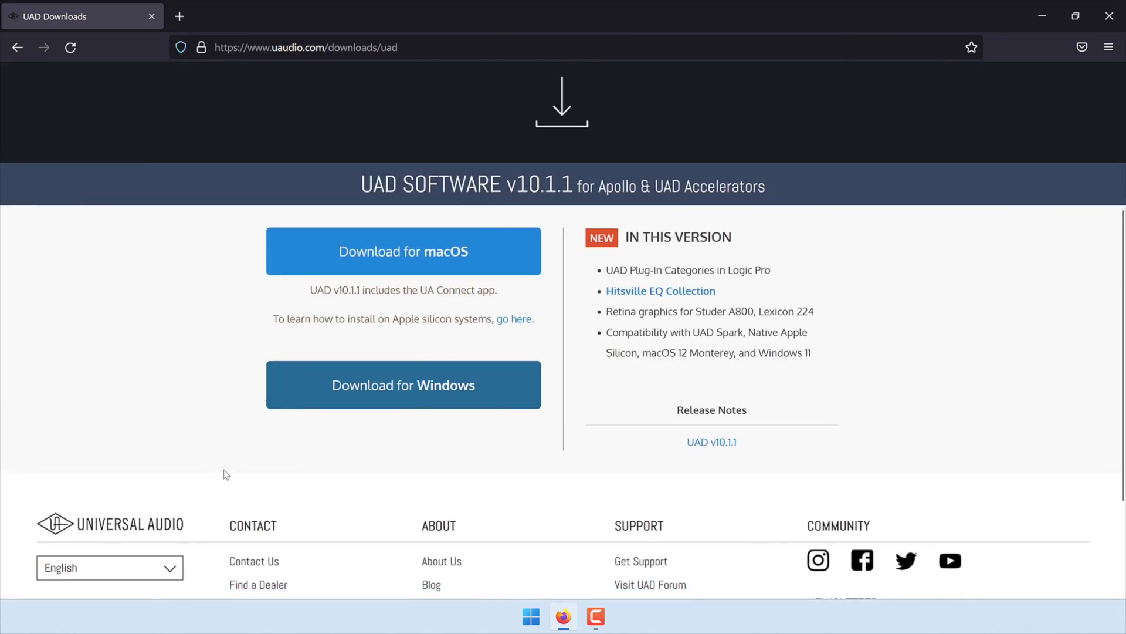
click(403, 384)
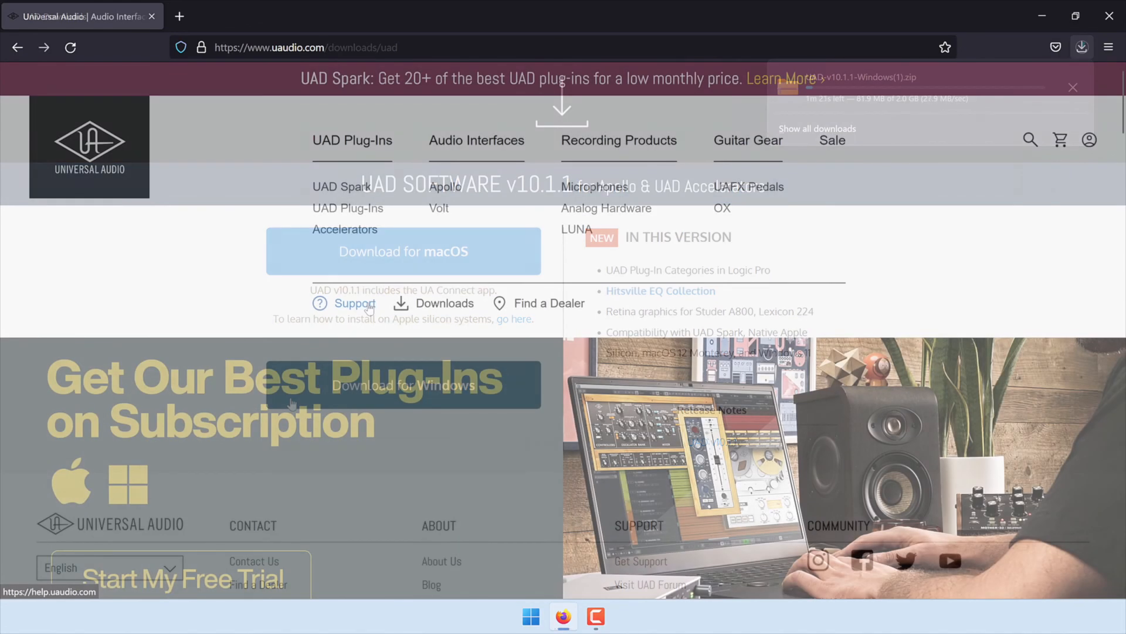
Step: Go to UA Support and the UAD Software & Plug-Ins category page
click(354, 303)
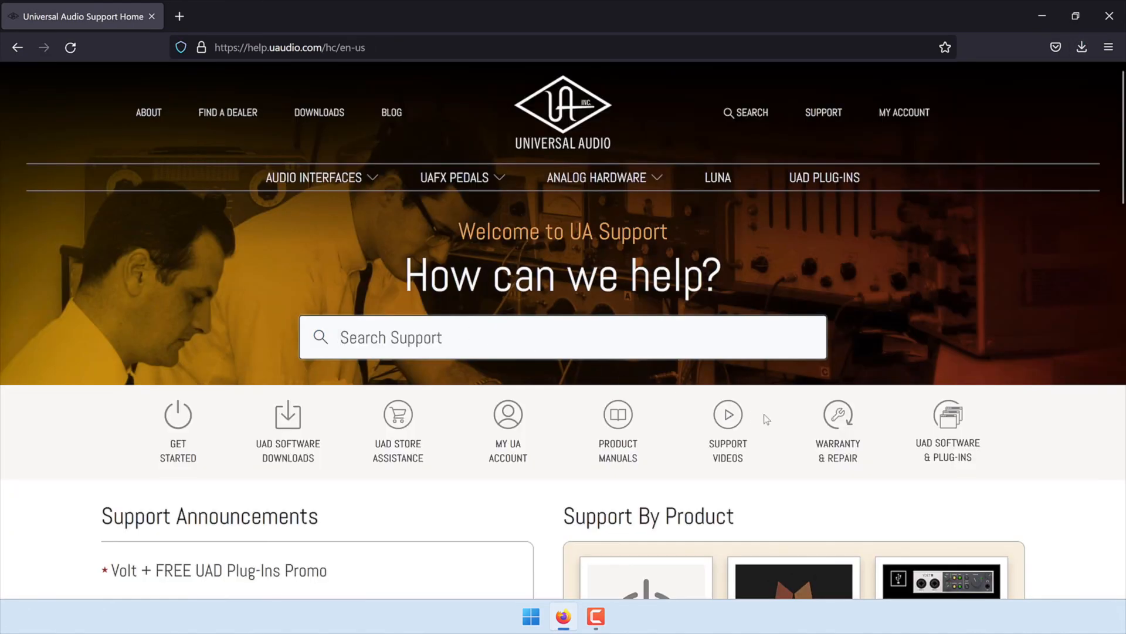
click(947, 431)
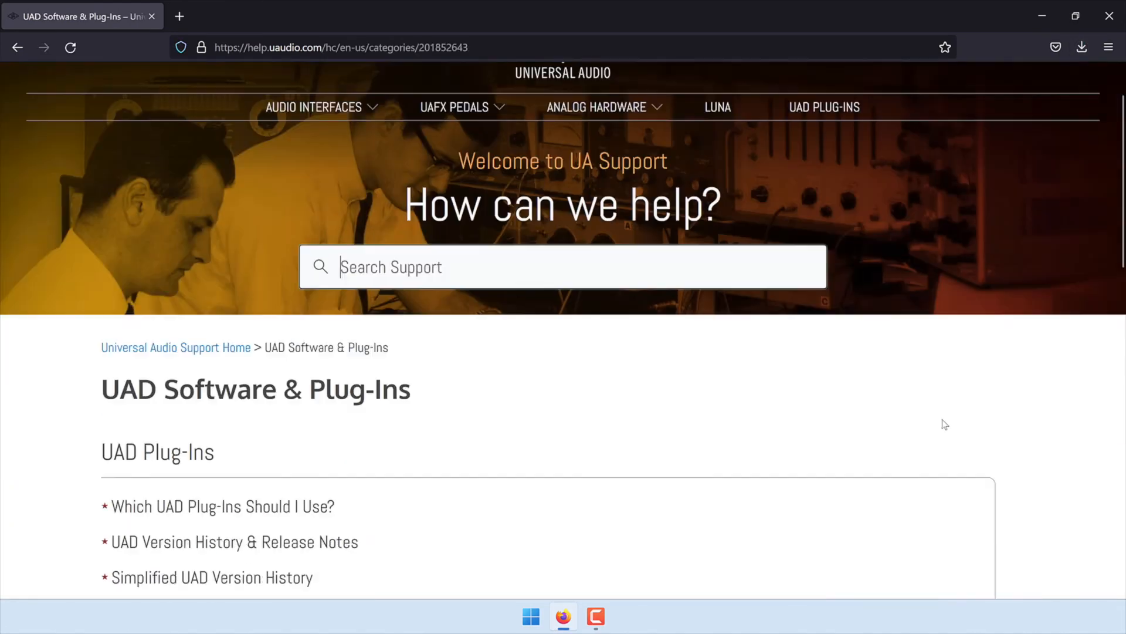
scroll(down, 3)
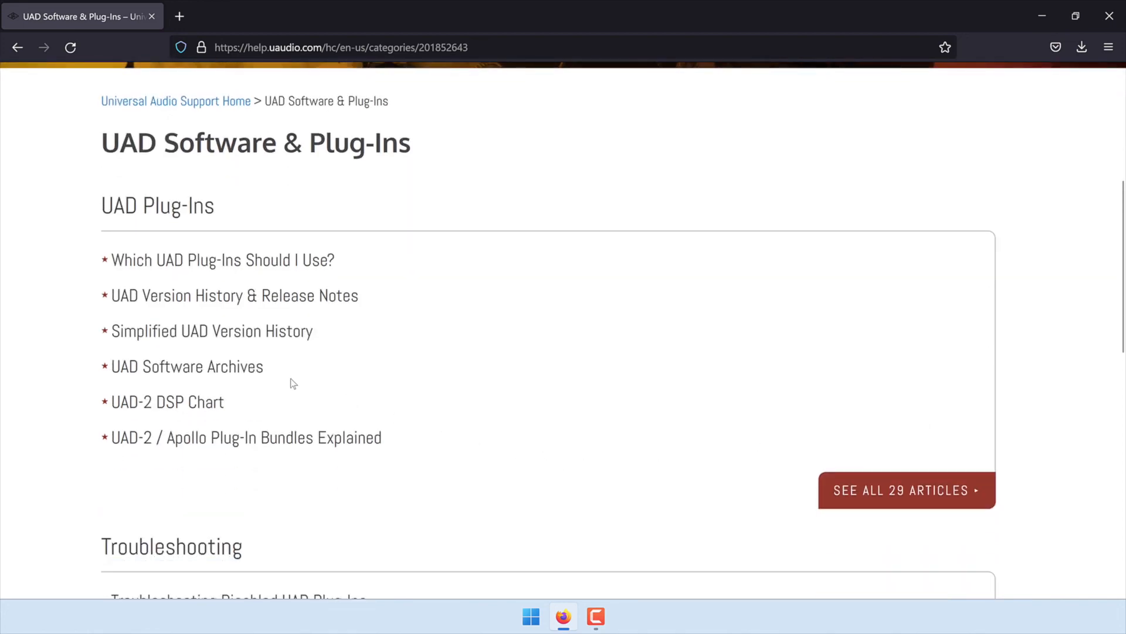